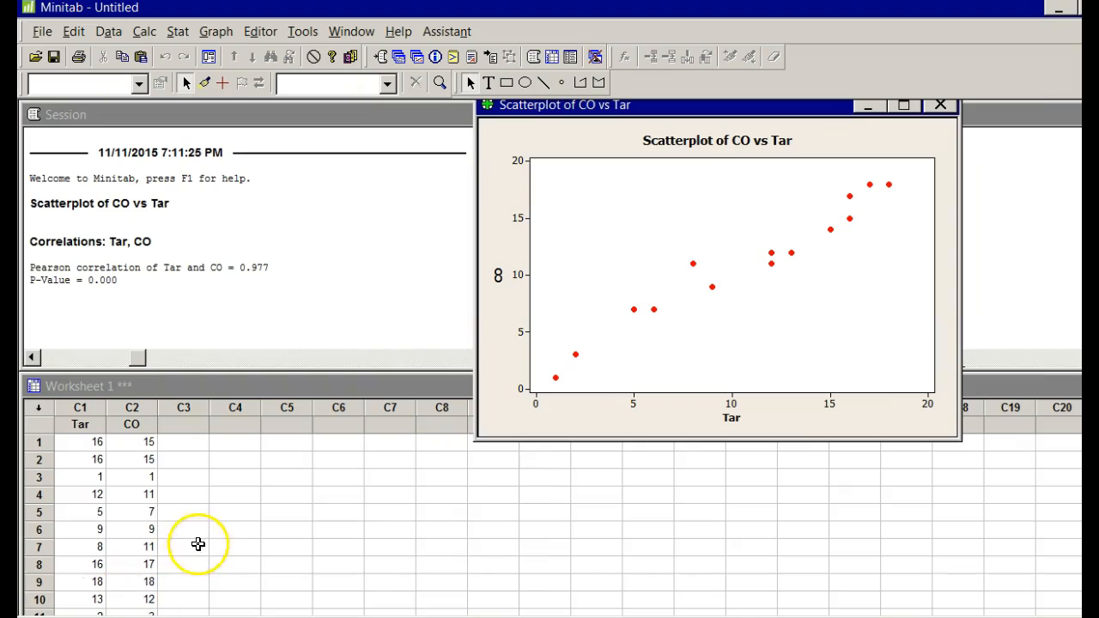
{"action": "mouse_move", "coordinate": [213, 597]}
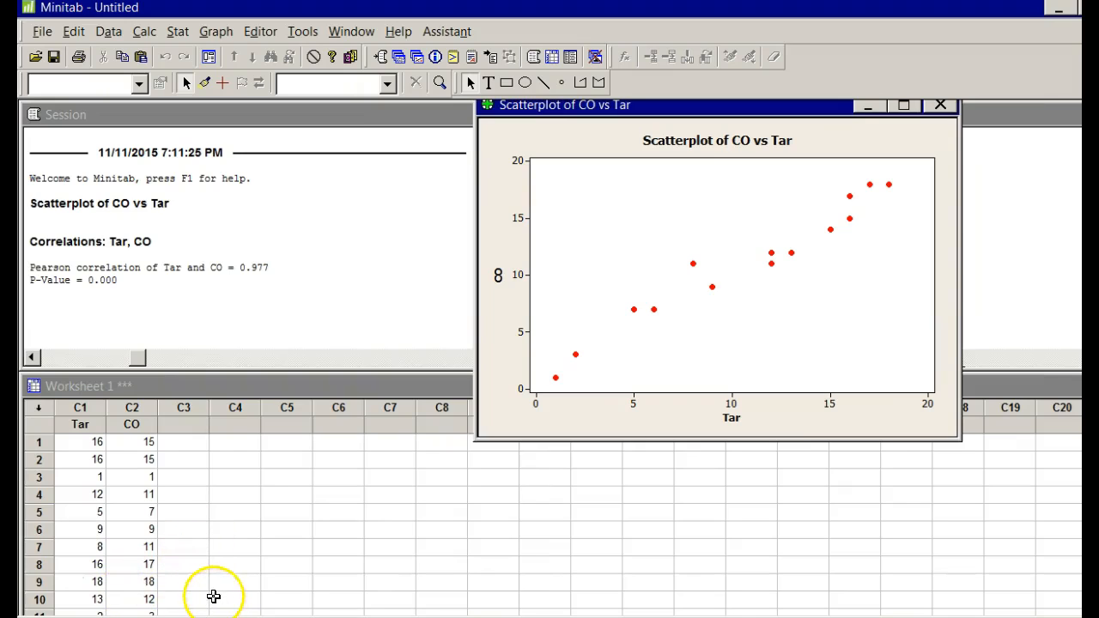
{"action": "mouse_move", "coordinate": [286, 335]}
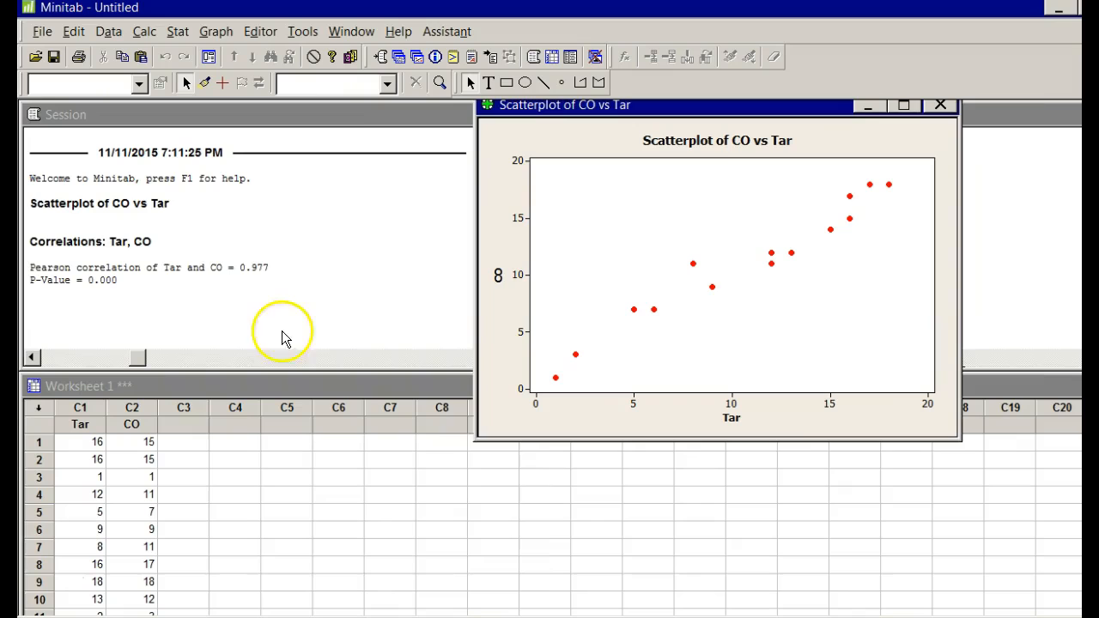
{"action": "mouse_move", "coordinate": [178, 32]}
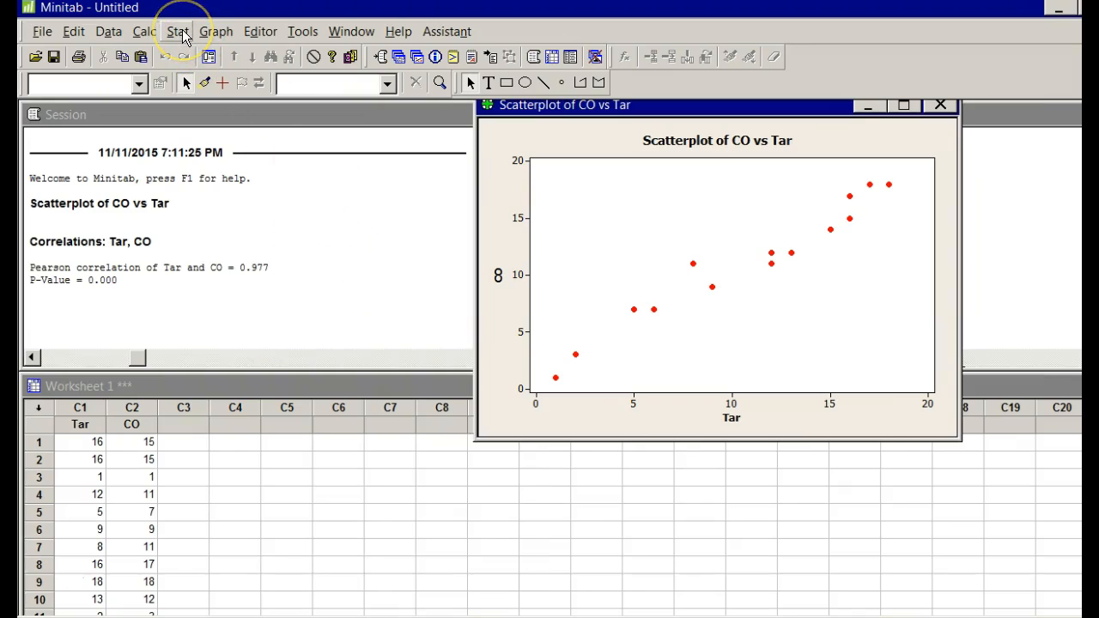
Step: Set up a linear Fitted Line Plot with CO as response and Tar as predictor
{"action": "left_click", "coordinate": [179, 32]}
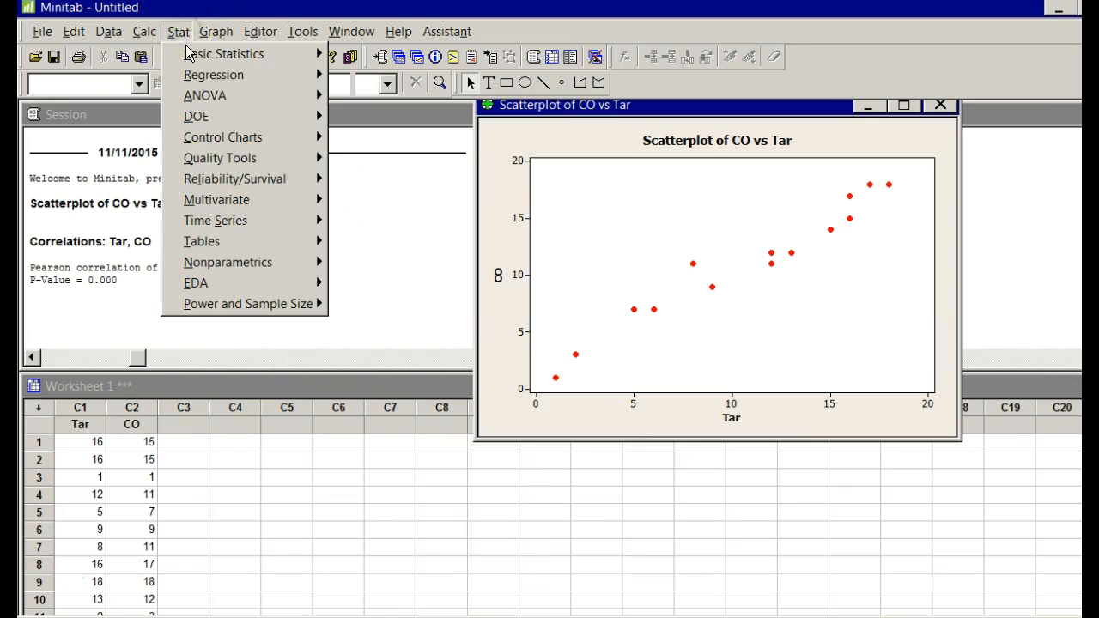
{"action": "mouse_move", "coordinate": [213, 75]}
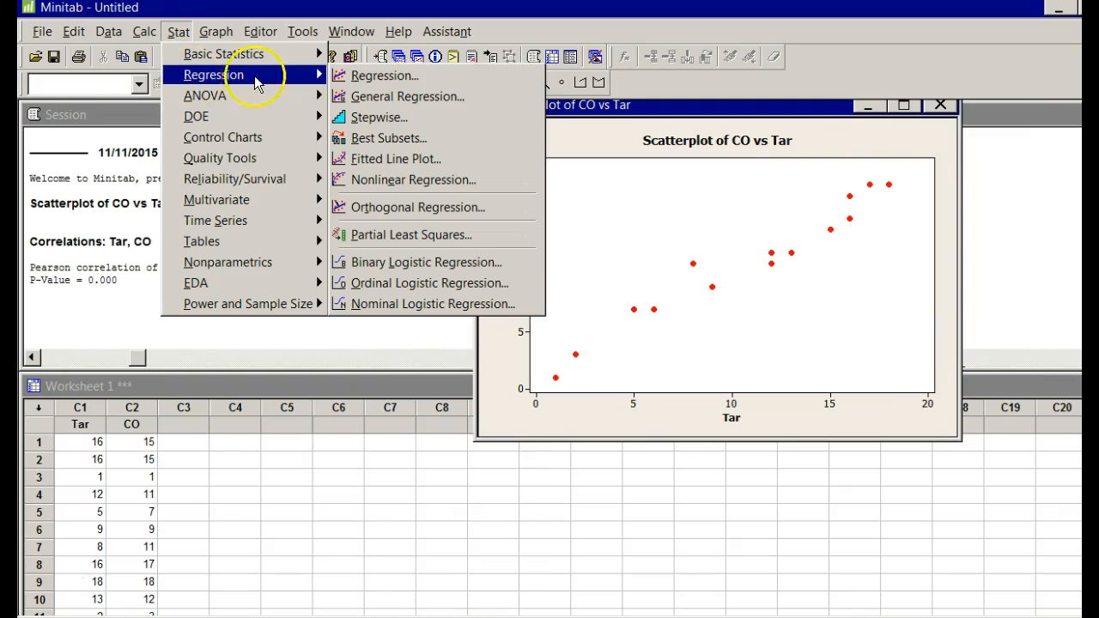
{"action": "mouse_move", "coordinate": [395, 159]}
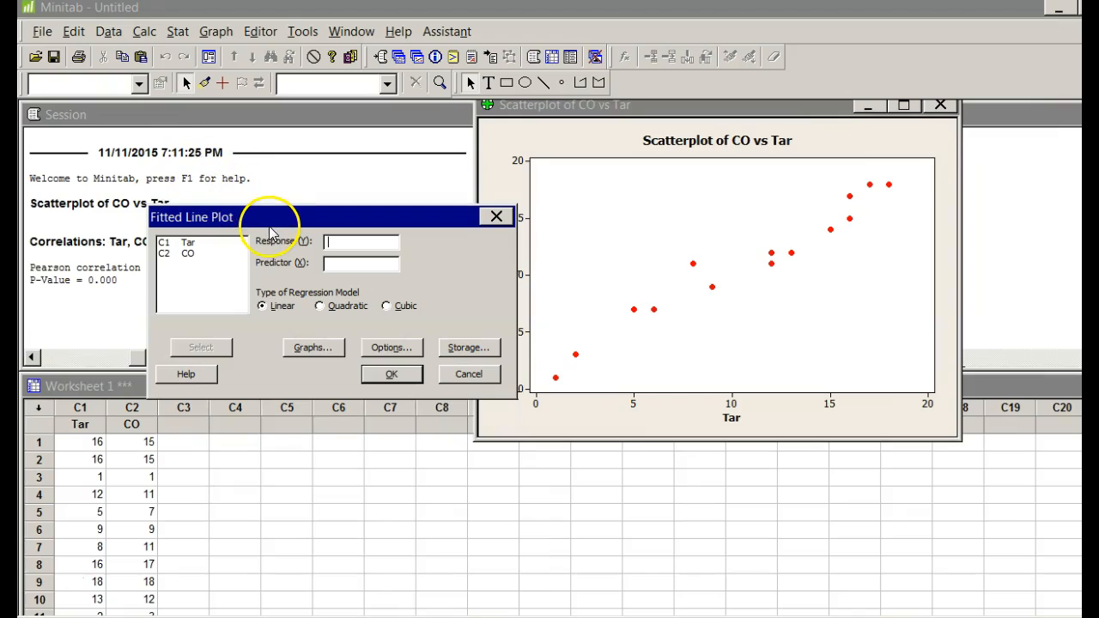
{"action": "mouse_move", "coordinate": [206, 267]}
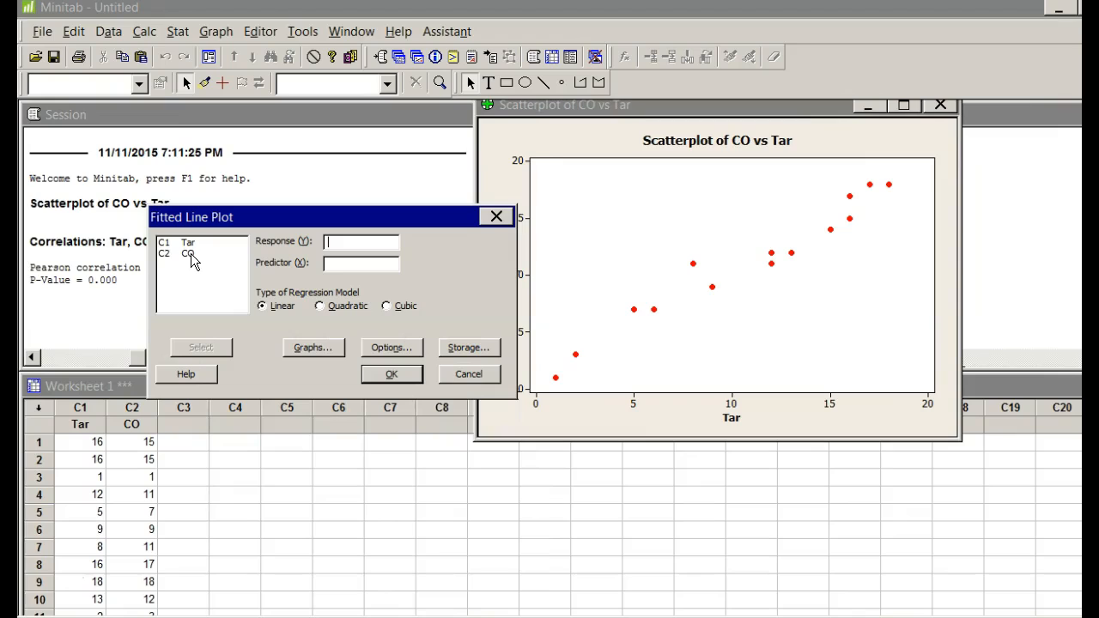
{"action": "left_click", "coordinate": [187, 253]}
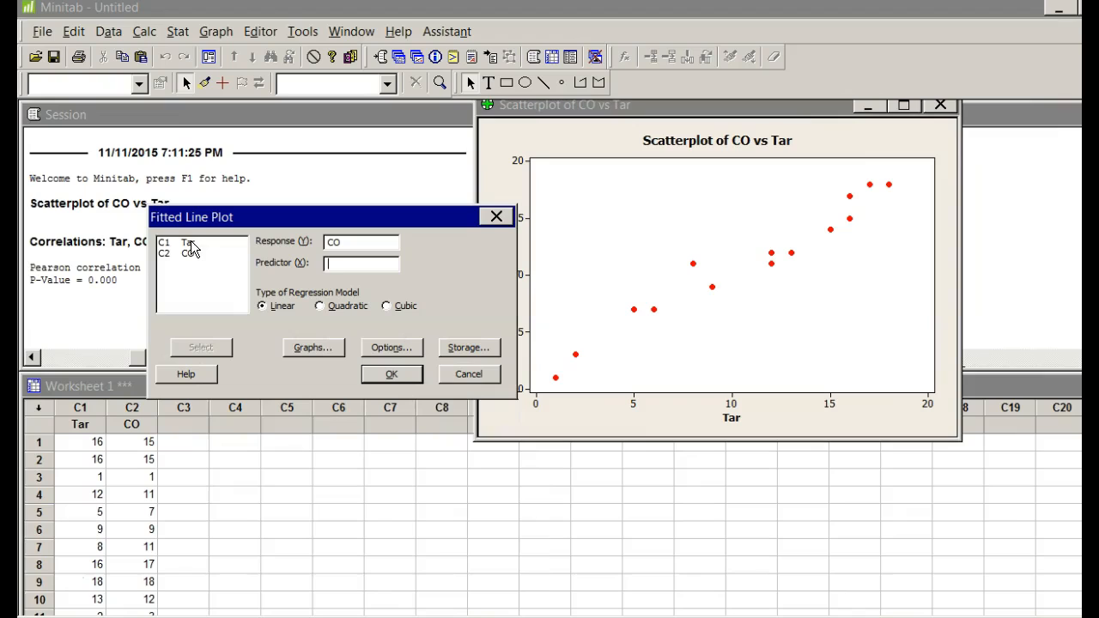
{"action": "double_click", "coordinate": [185, 242]}
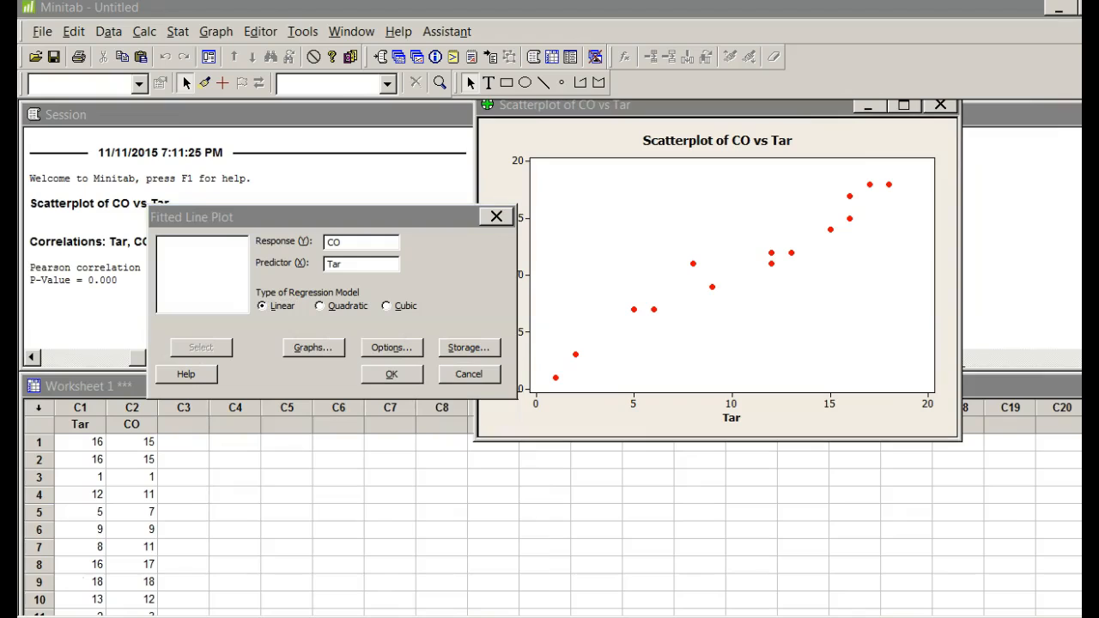
{"action": "mouse_move", "coordinate": [100, 316]}
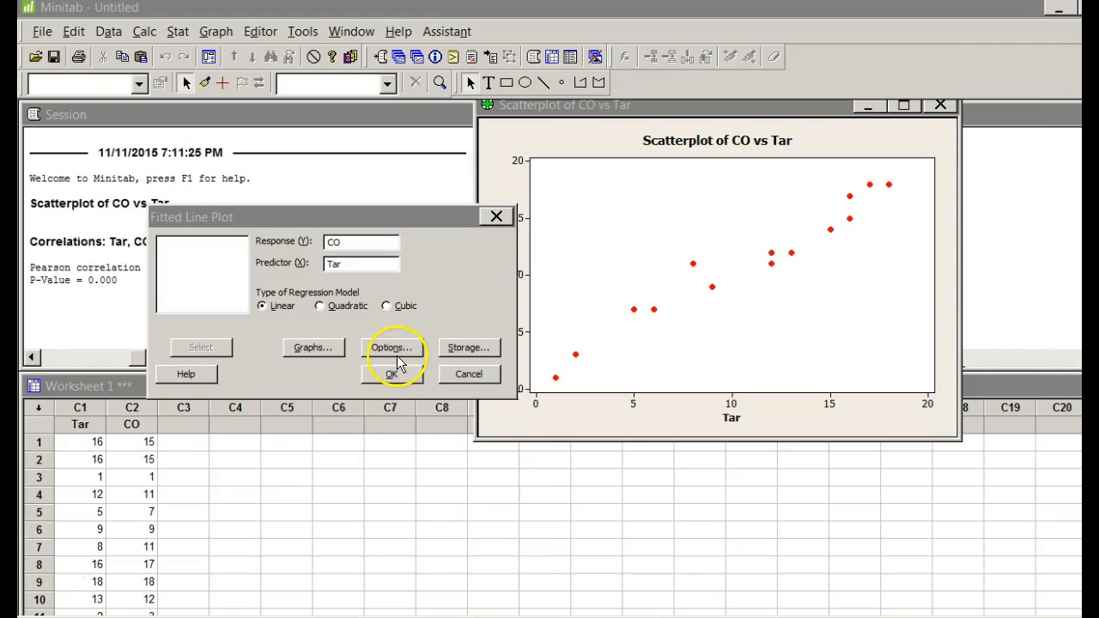
Step: Run the plot, showing CO = 1.312 + 0.9056 Tar with R-Sq 95.5%, and reposition its window
{"action": "left_click", "coordinate": [391, 374]}
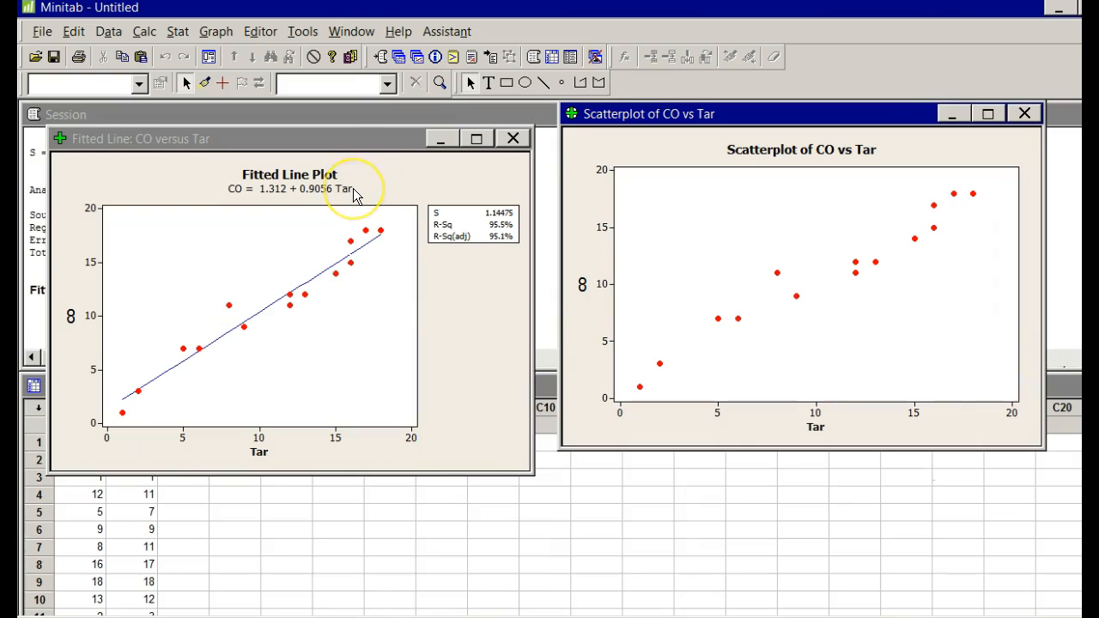
{"action": "mouse_move", "coordinate": [250, 204]}
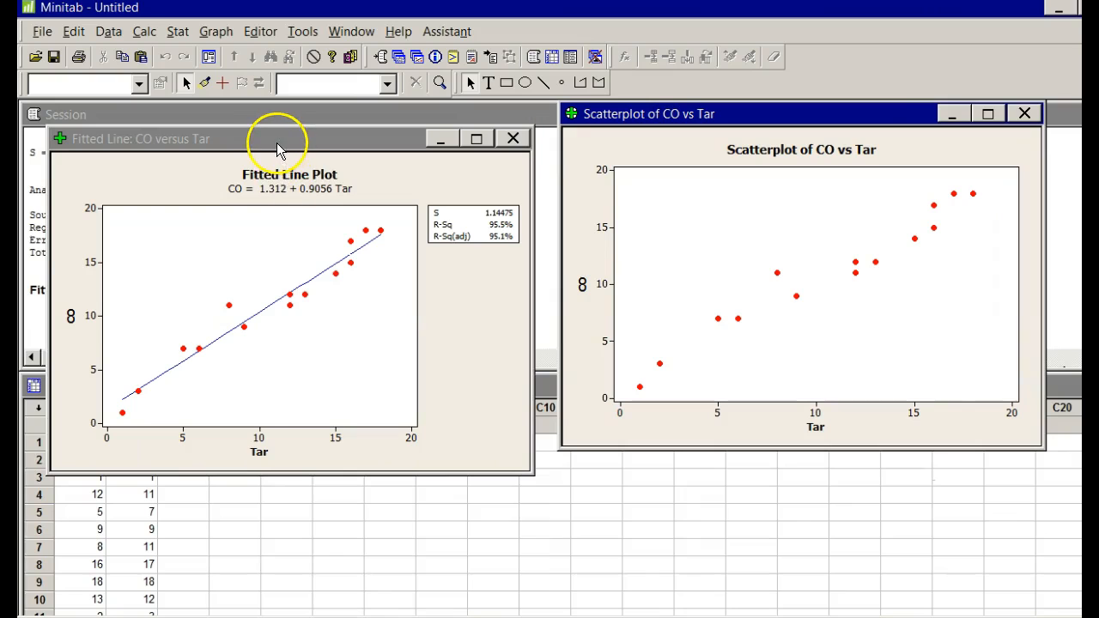
{"action": "left_click_drag", "start_coordinate": [275, 138], "coordinate": [300, 128]}
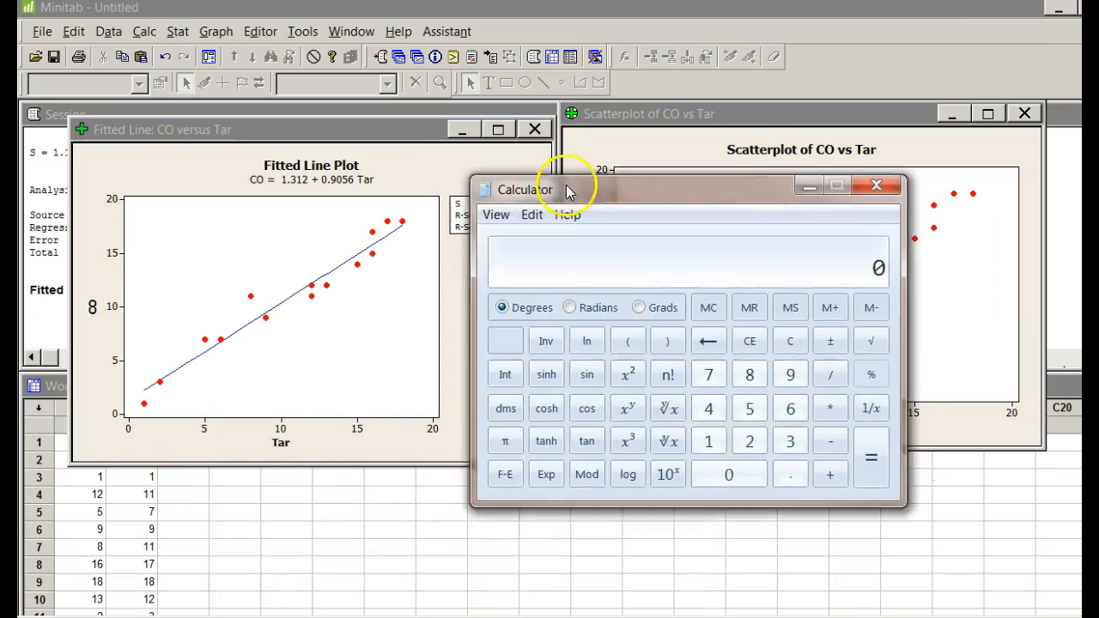
Step: Evaluate 1.312 + 0.9056 × 10 in Calculator, getting 10.368
{"action": "left_click_drag", "start_coordinate": [566, 189], "coordinate": [562, 168]}
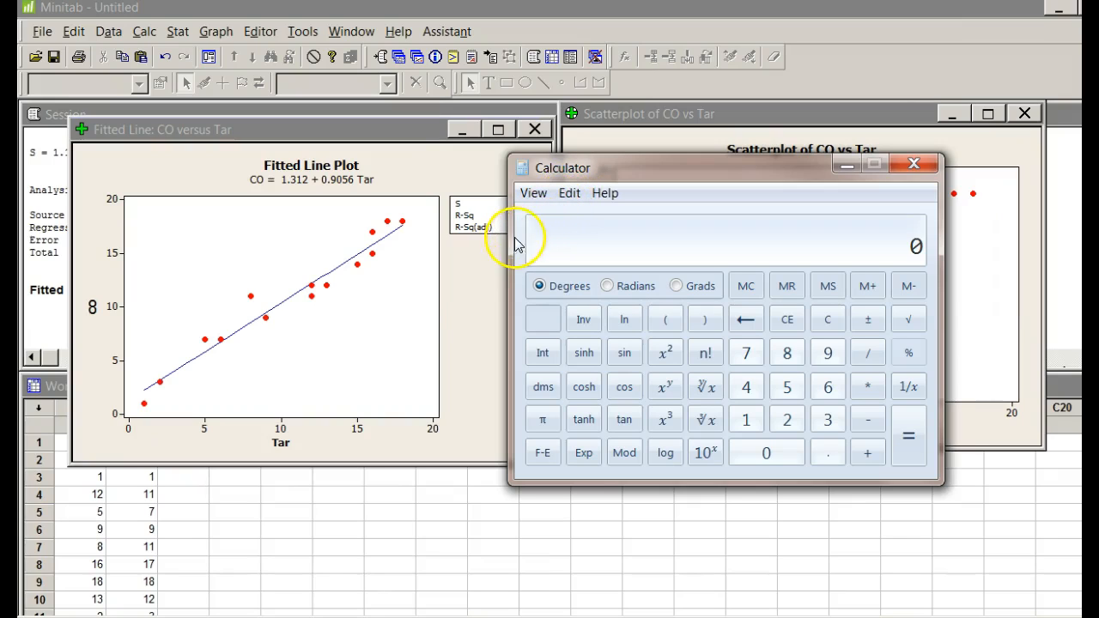
{"action": "mouse_move", "coordinate": [503, 252]}
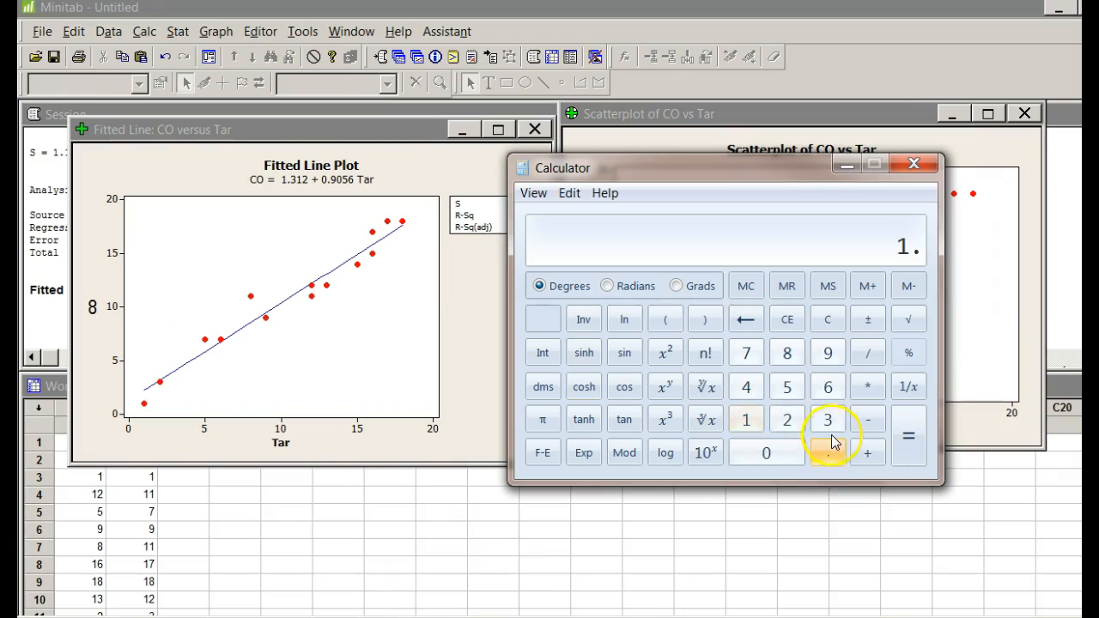
{"action": "left_click", "coordinate": [745, 420]}
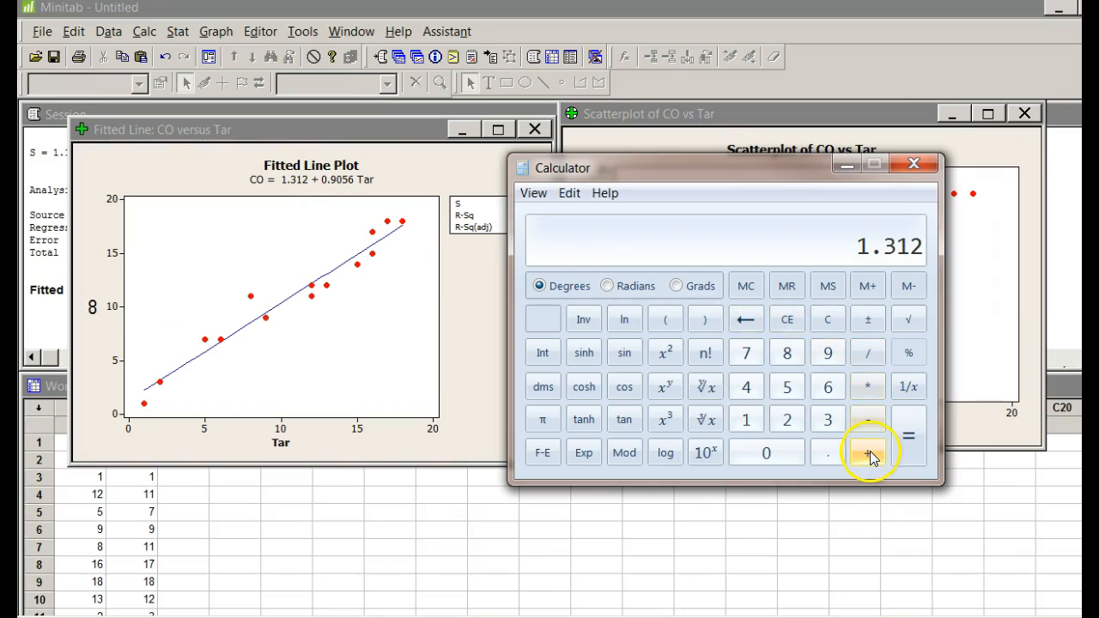
{"action": "left_click", "coordinate": [866, 453]}
{"action": "type", "text": "0.9056"}
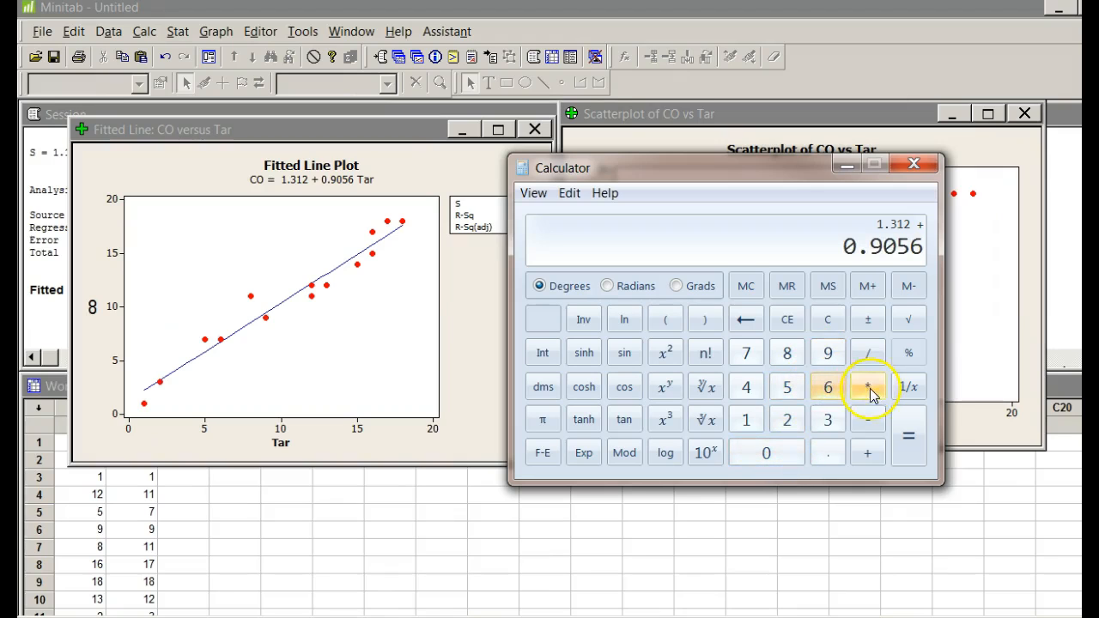
{"action": "left_click", "coordinate": [745, 420]}
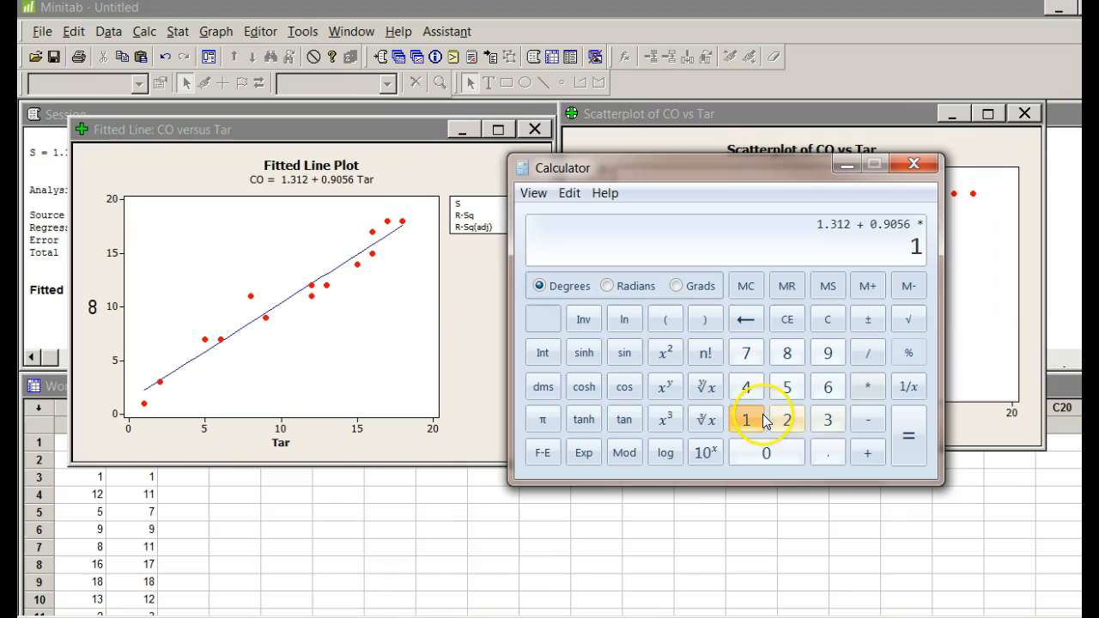
{"action": "left_click", "coordinate": [766, 452]}
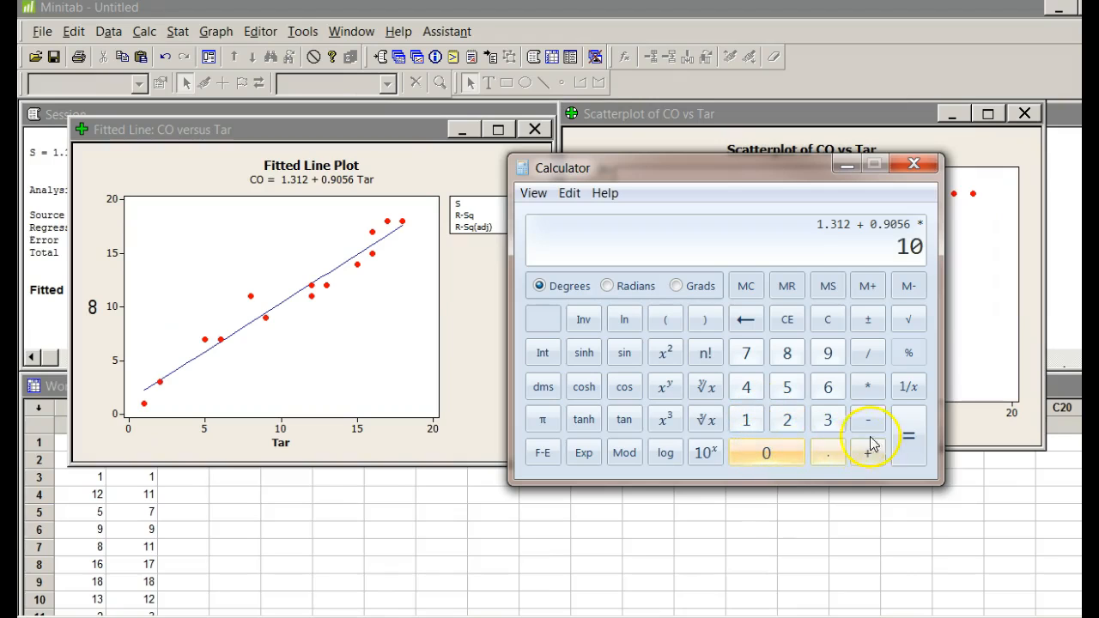
{"action": "left_click", "coordinate": [908, 436]}
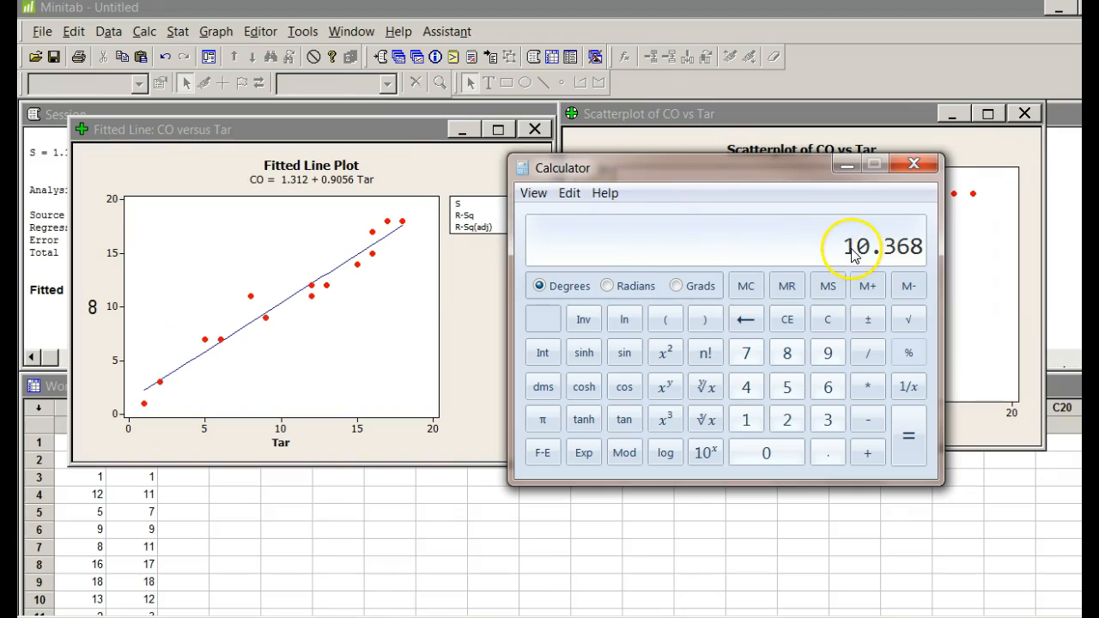
{"action": "mouse_move", "coordinate": [348, 185]}
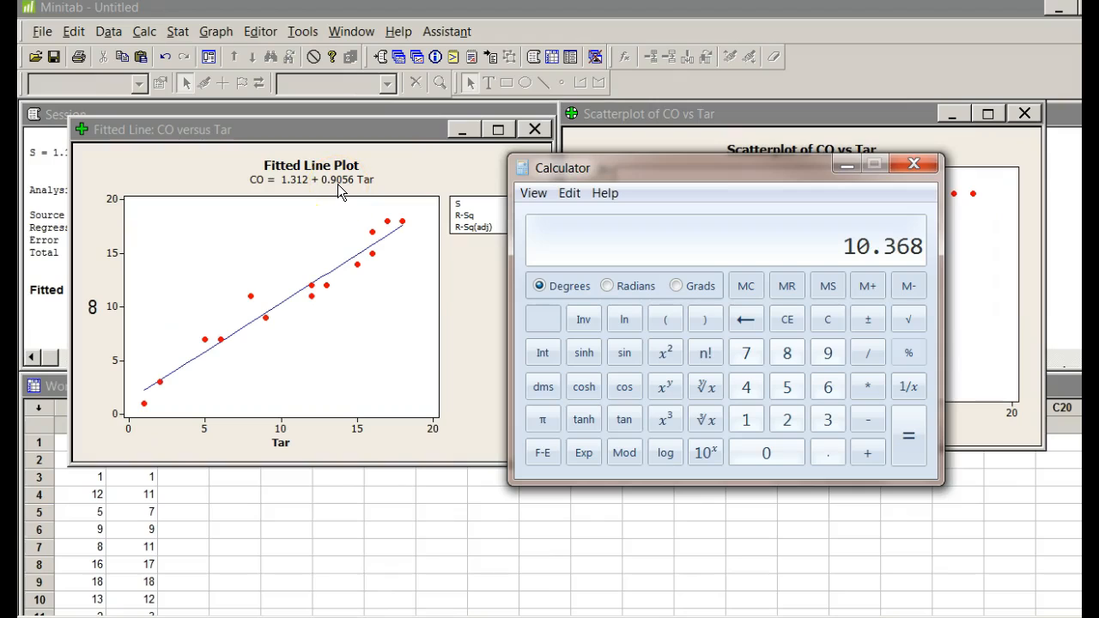
{"action": "mouse_move", "coordinate": [296, 193]}
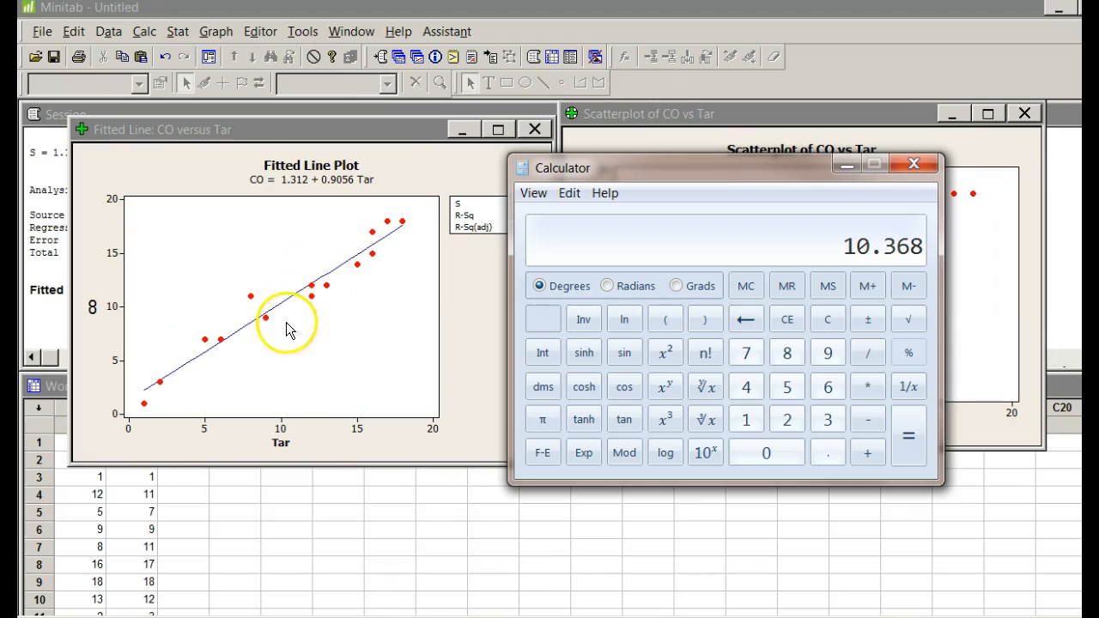
{"action": "mouse_move", "coordinate": [60, 588]}
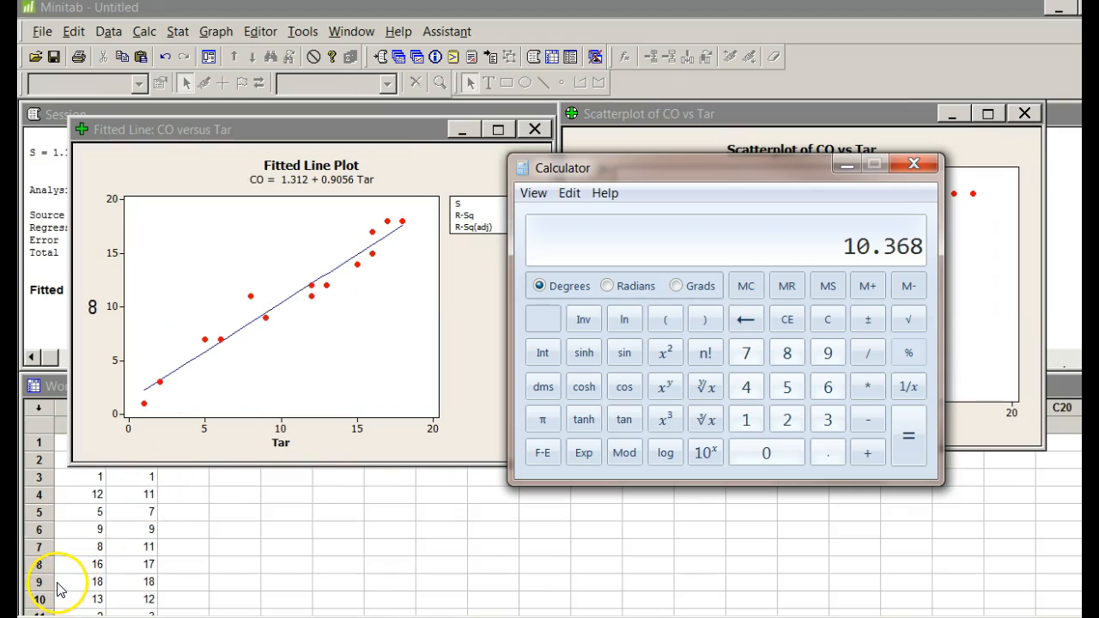